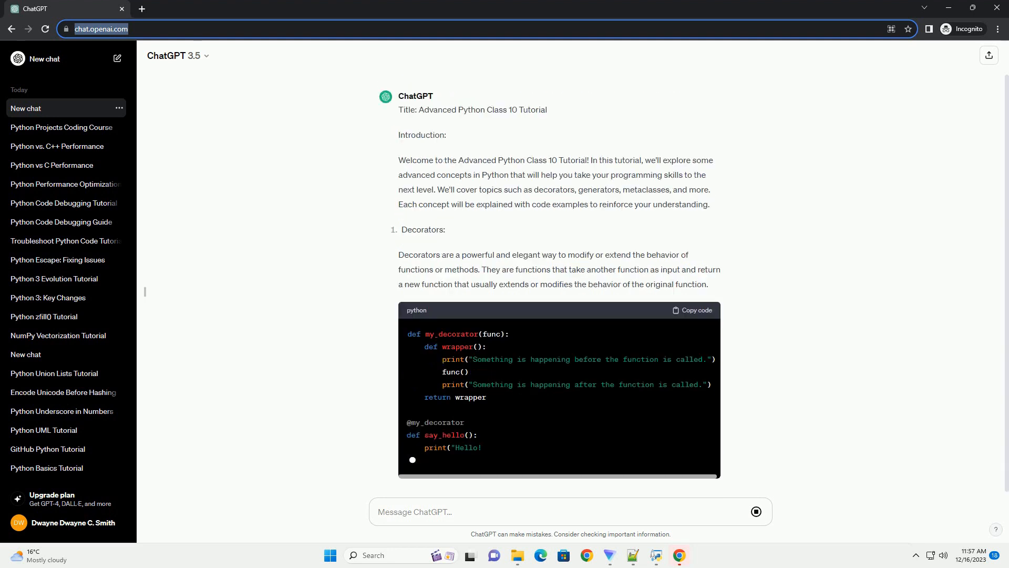
pyautogui.scroll(-3)
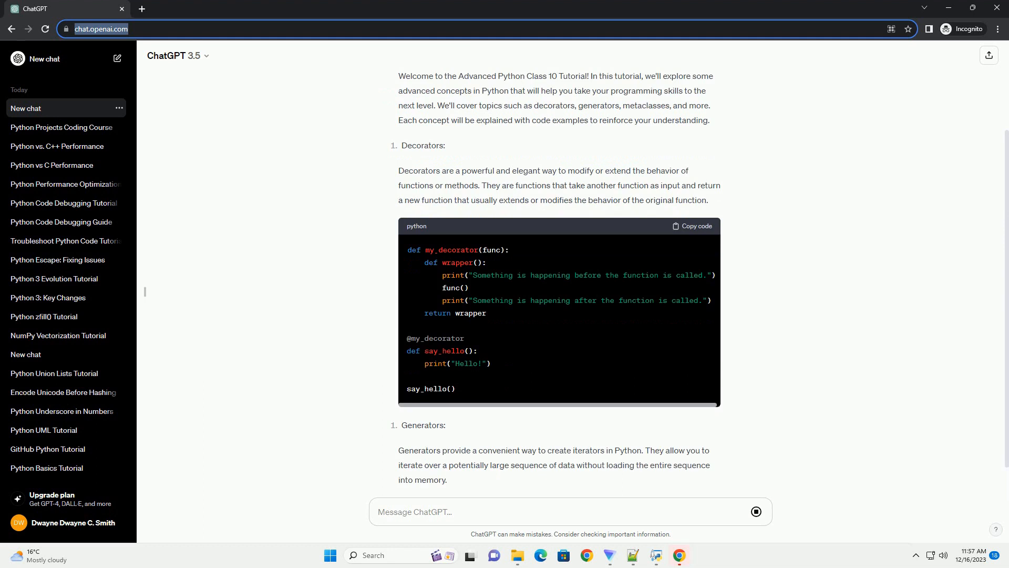
pyautogui.scroll(-3)
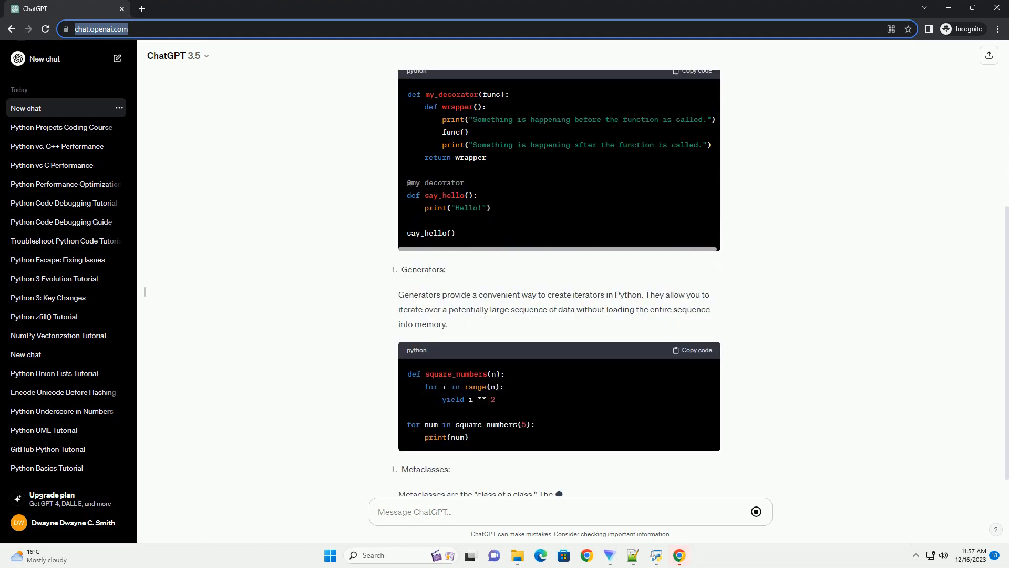
pyautogui.scroll(-3)
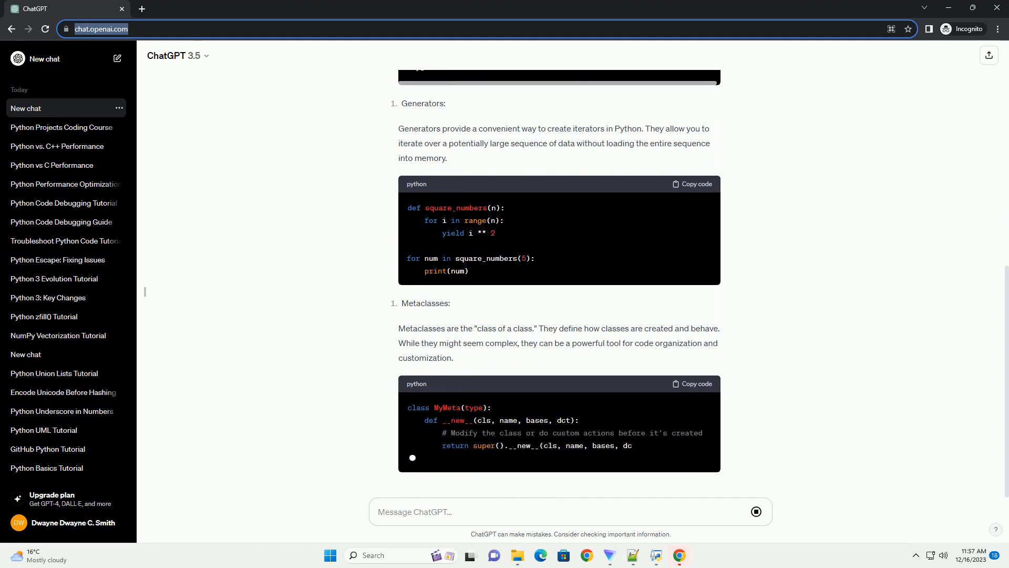
pyautogui.scroll(-3)
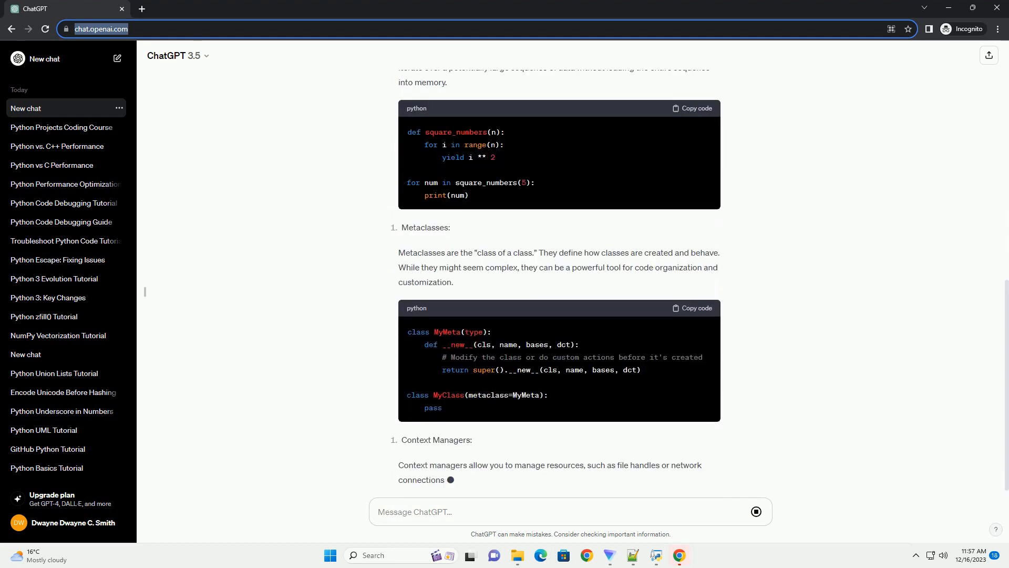
pyautogui.scroll(-3)
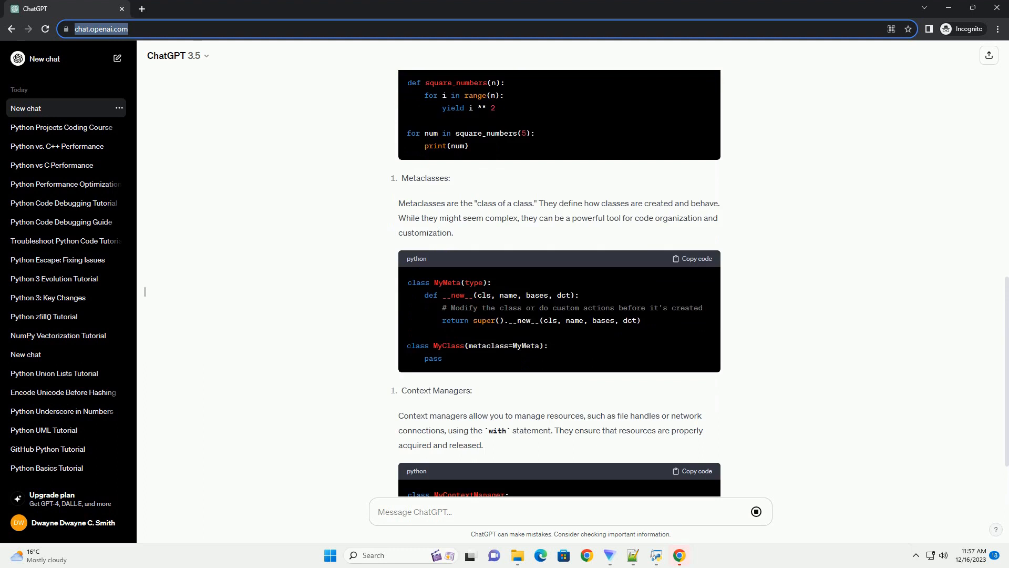
pyautogui.scroll(-3)
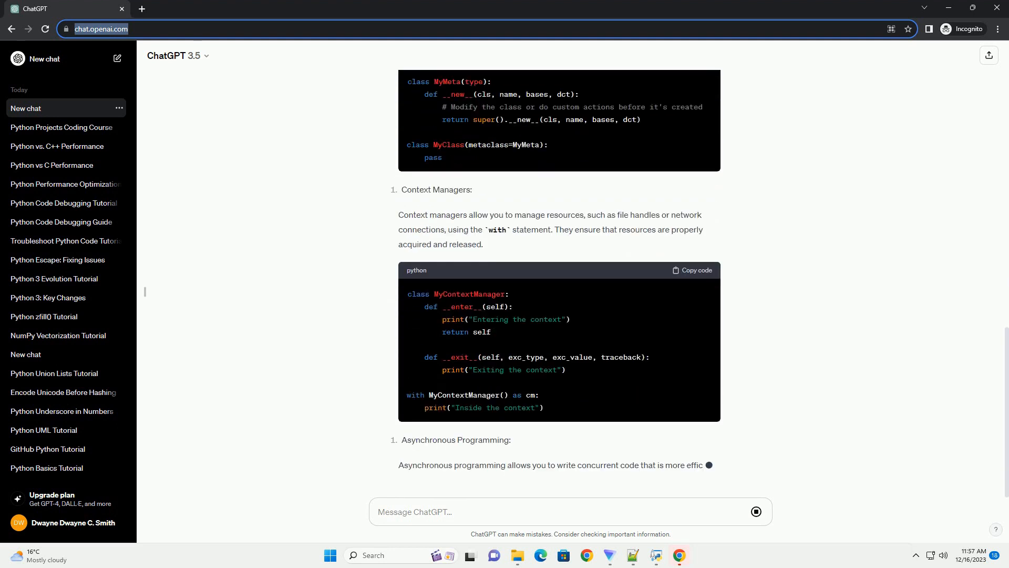
pyautogui.scroll(-3)
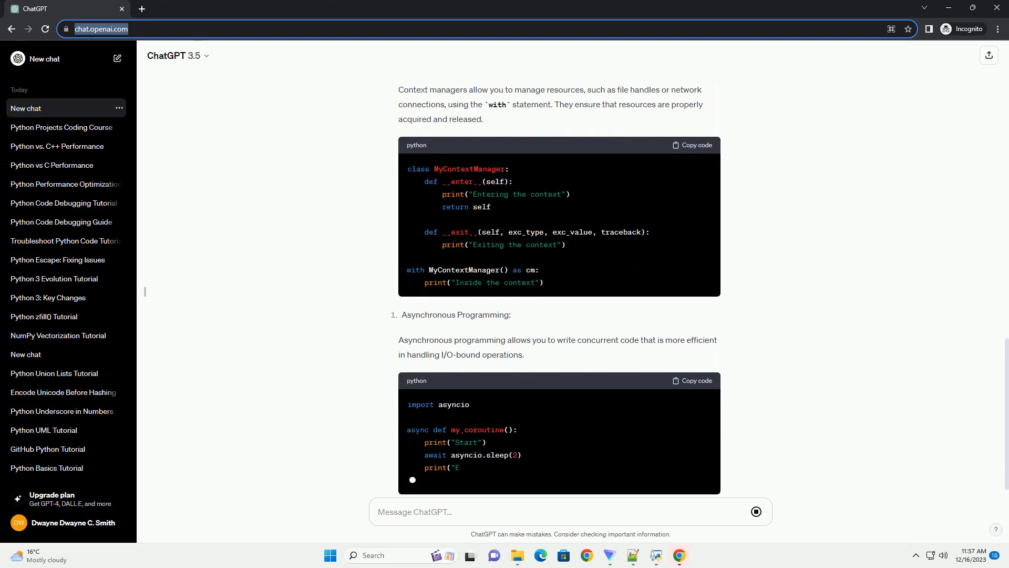
pyautogui.scroll(-3)
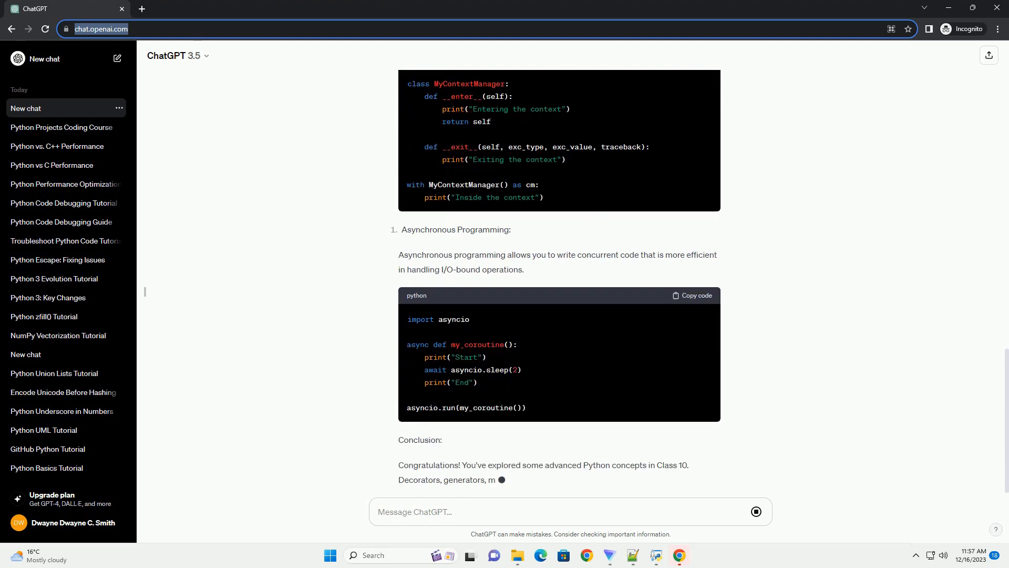